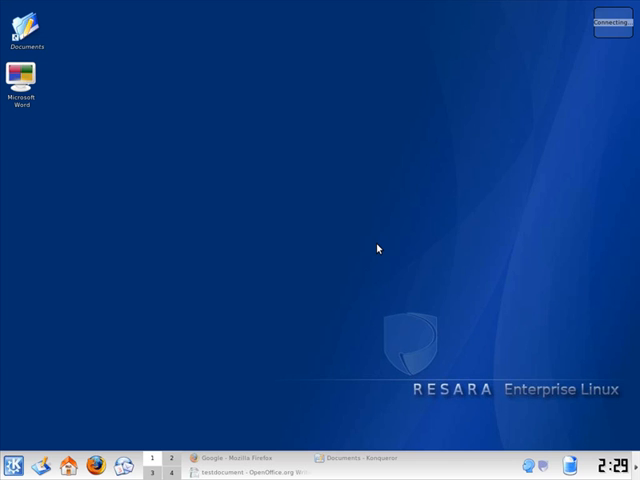
{"action": "mouse_move", "coordinate": [372, 246]}
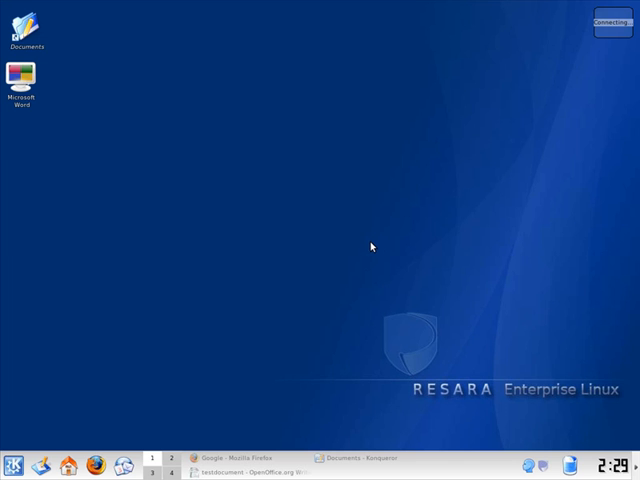
Launch the Resara Control Panel from the taskbar and authenticate with the password.
{"action": "left_click", "coordinate": [10, 460]}
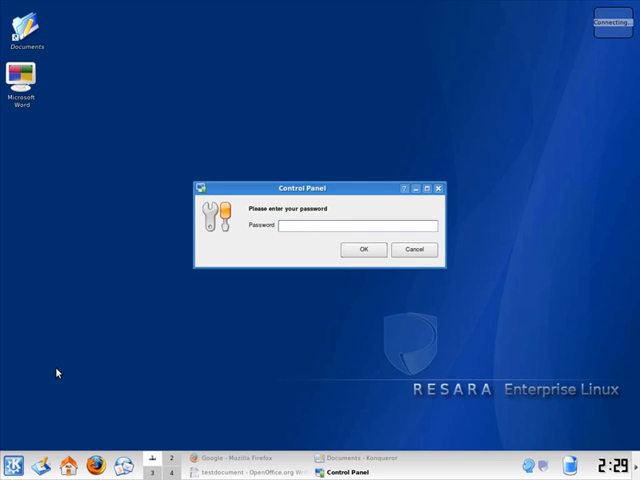
{"action": "type", "text": "password"}
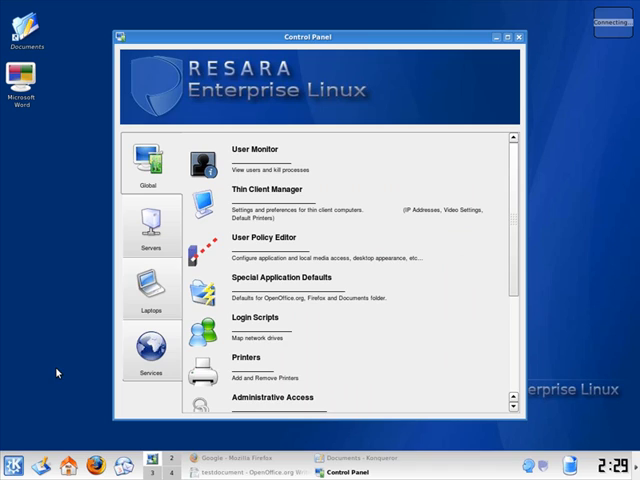
{"action": "mouse_move", "coordinate": [352, 296]}
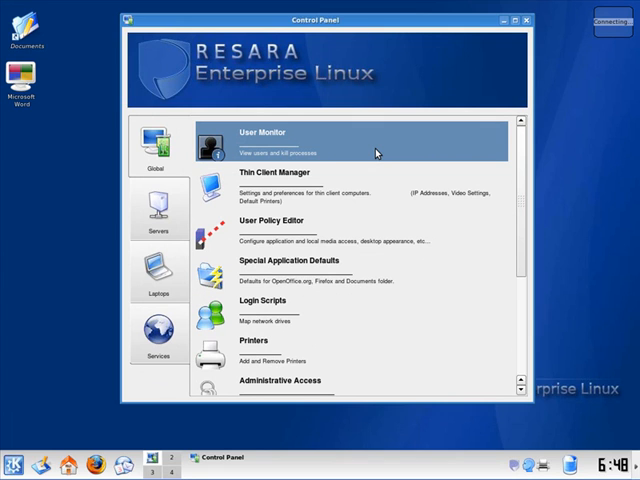
{"action": "mouse_move", "coordinate": [196, 180]}
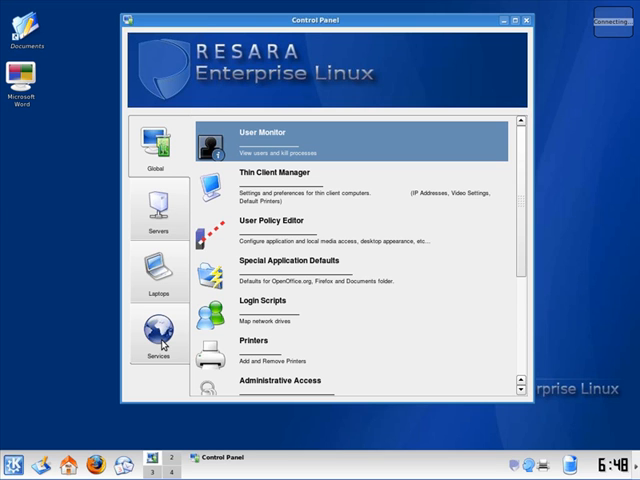
{"action": "mouse_move", "coordinate": [168, 236]}
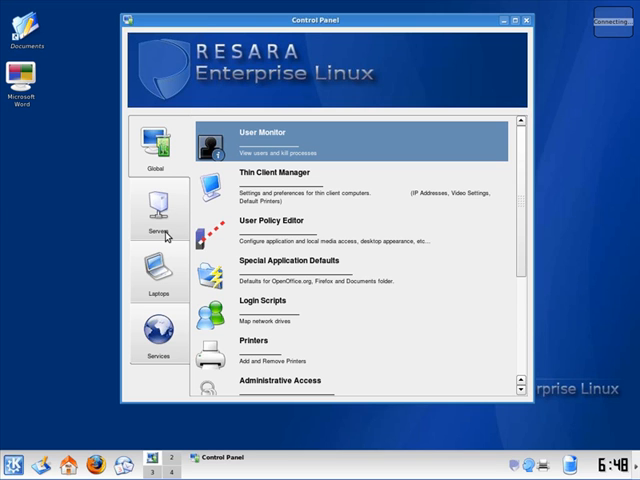
View the primary server's tools and its Network interface settings, then show the Services list.
{"action": "left_click", "coordinate": [156, 210]}
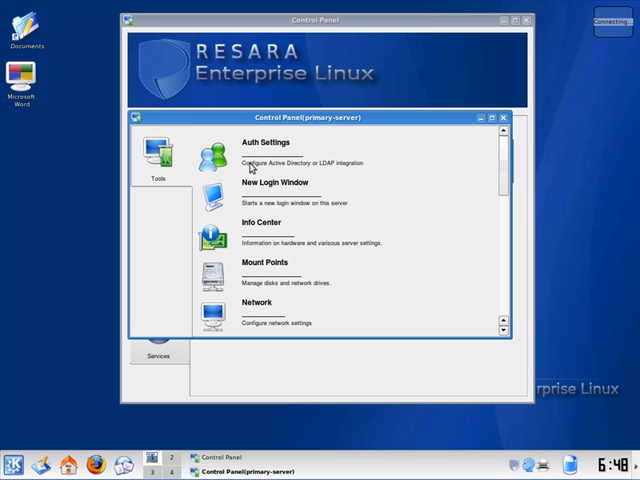
{"action": "mouse_move", "coordinate": [526, 176]}
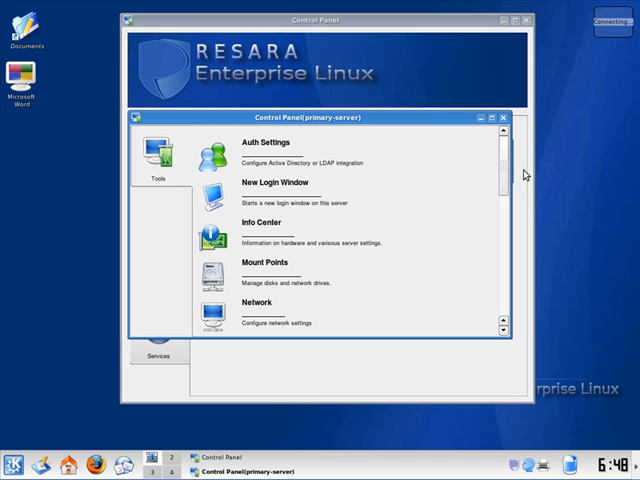
{"action": "scroll", "scroll_direction": "down", "scroll_amount": 3}
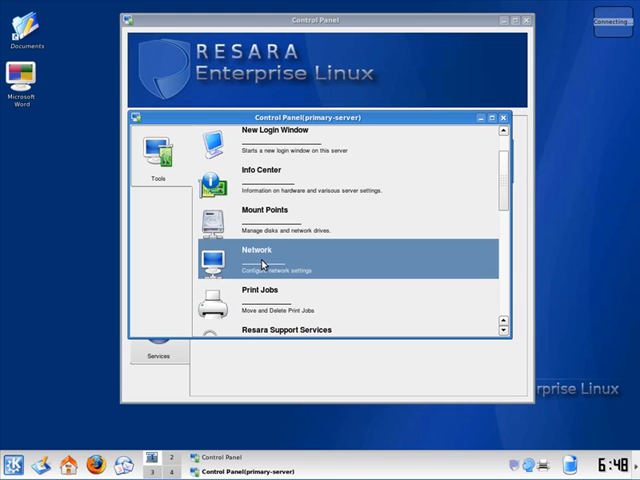
{"action": "double_click", "coordinate": [262, 256]}
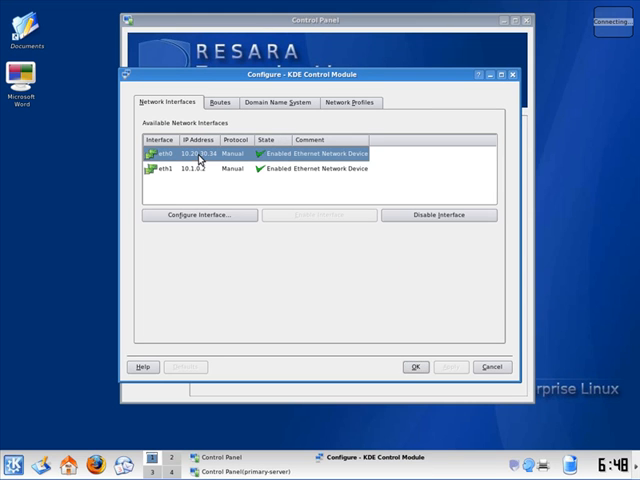
{"action": "left_click", "coordinate": [196, 216]}
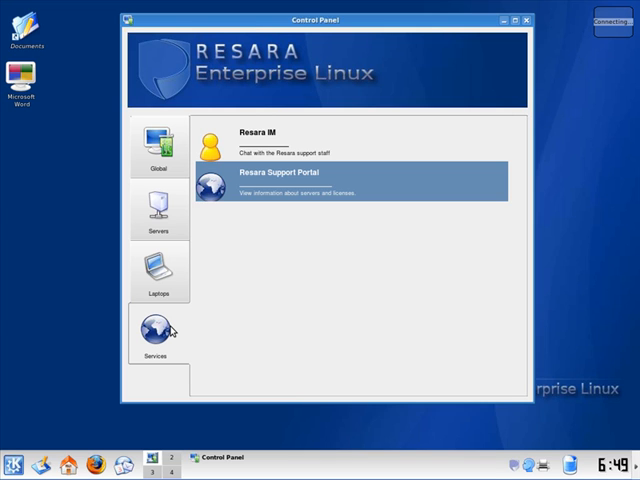
{"action": "mouse_move", "coordinate": [168, 168]}
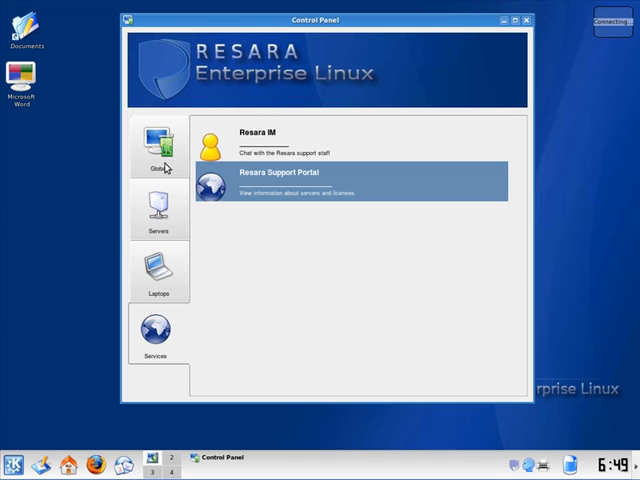
Return to the Global tools and launch Thin Client Manager's Host Configuration.
{"action": "left_click", "coordinate": [156, 144]}
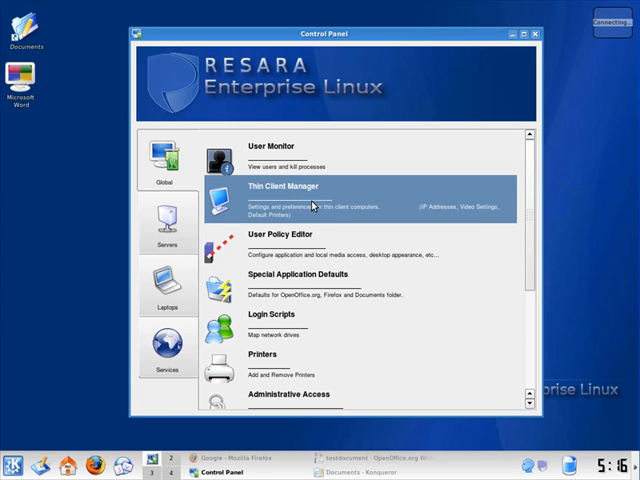
{"action": "left_click", "coordinate": [282, 188]}
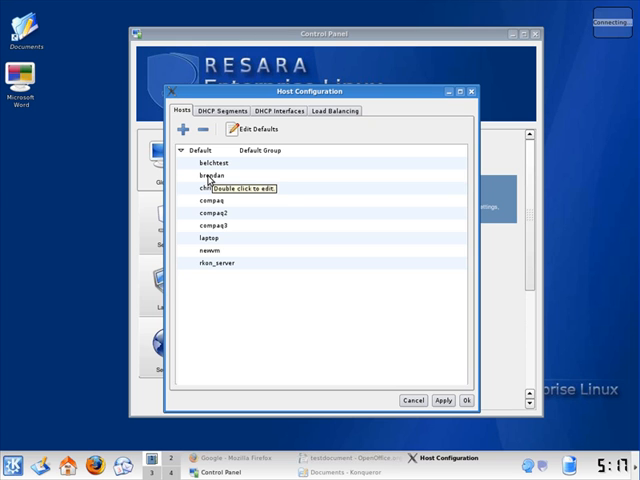
View host brandon's properties across the Info, Actions and Session settings.
{"action": "double_click", "coordinate": [208, 176]}
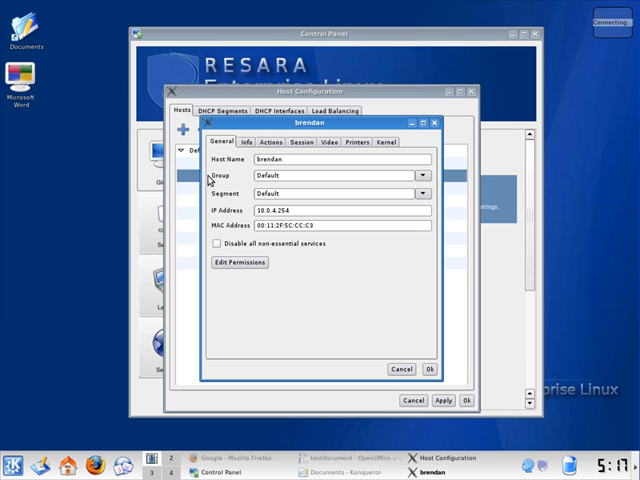
{"action": "mouse_move", "coordinate": [228, 180]}
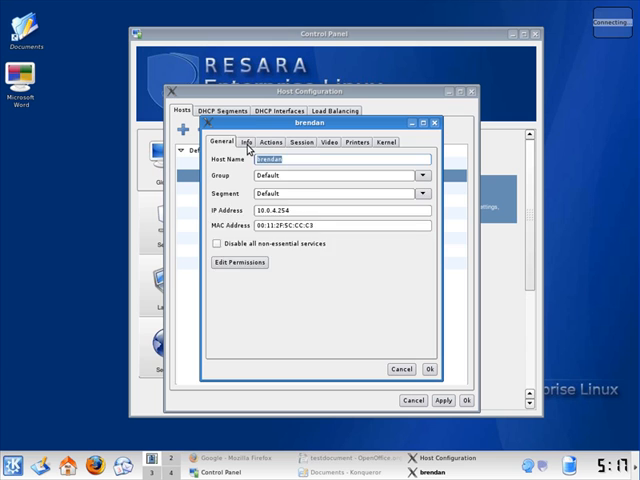
{"action": "left_click", "coordinate": [244, 140]}
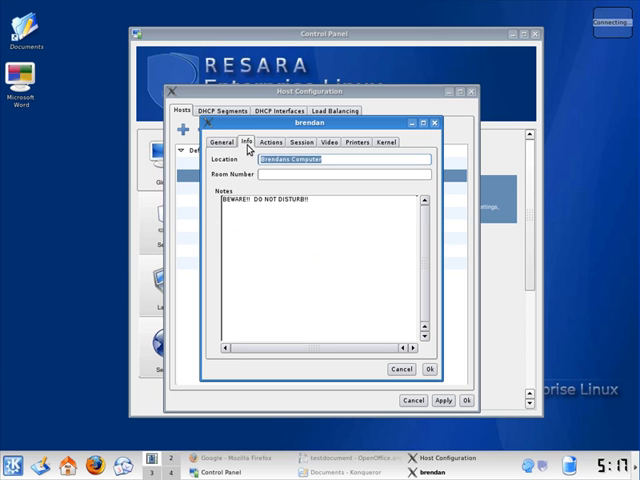
{"action": "left_click", "coordinate": [268, 142]}
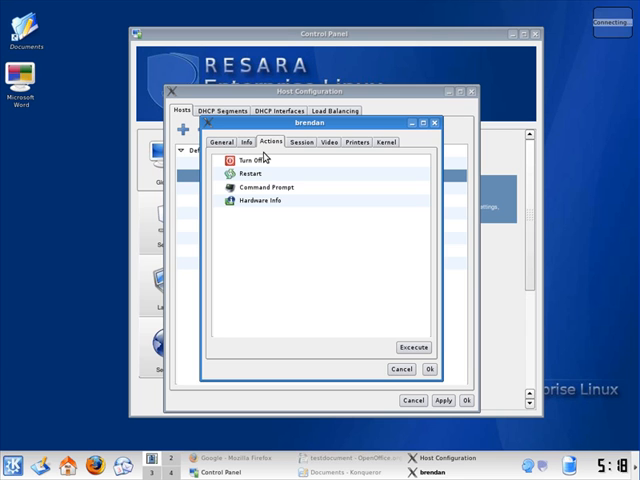
{"action": "left_click", "coordinate": [302, 142]}
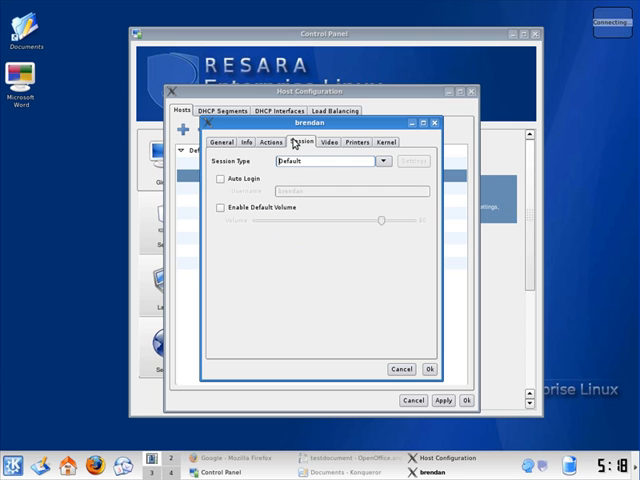
{"action": "mouse_move", "coordinate": [294, 142]}
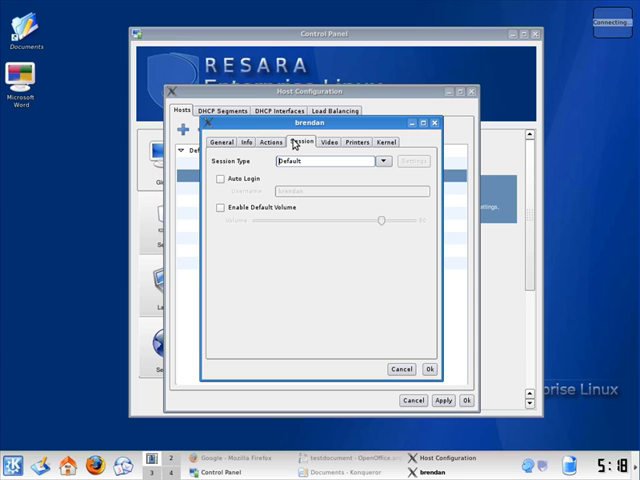
Set brandon's session type to Terminal Services and review its connection settings.
{"action": "left_click", "coordinate": [384, 160]}
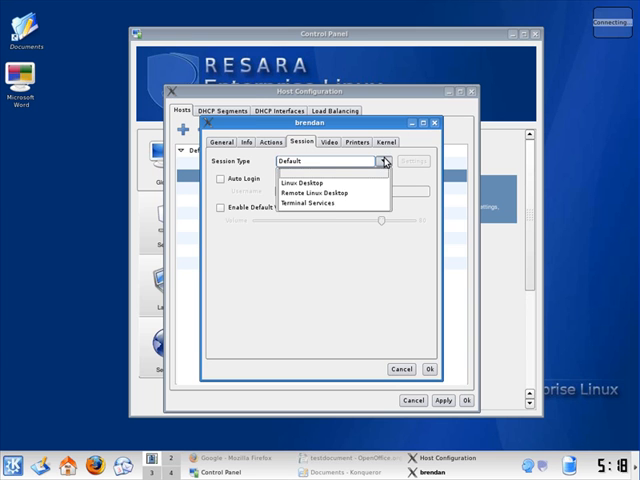
{"action": "left_click", "coordinate": [312, 204]}
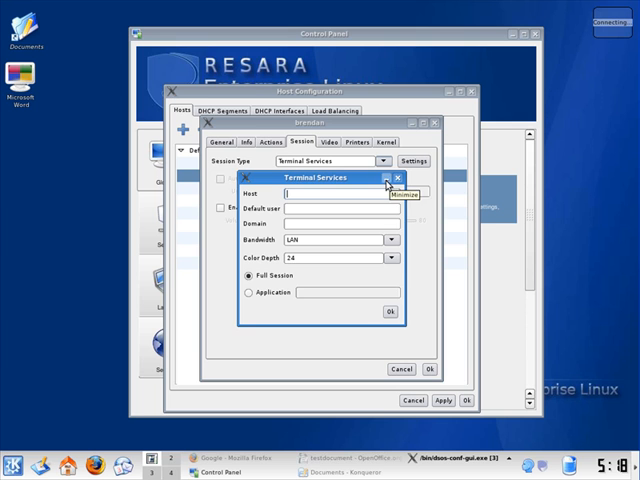
{"action": "left_click", "coordinate": [392, 180]}
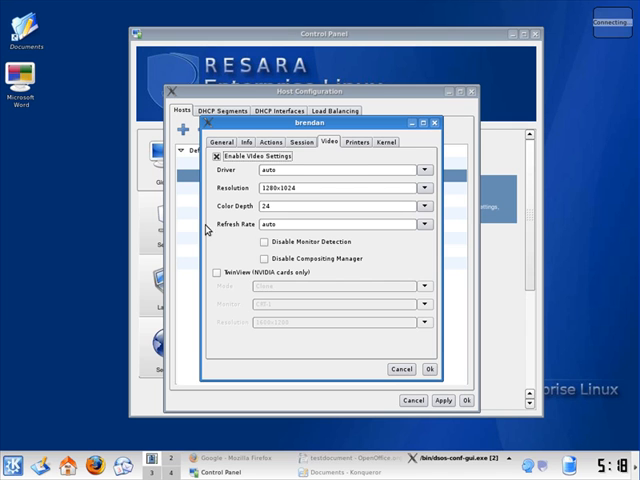
Limit the host's printer access to Selected Printers, then show its serial port settings.
{"action": "left_click", "coordinate": [358, 140]}
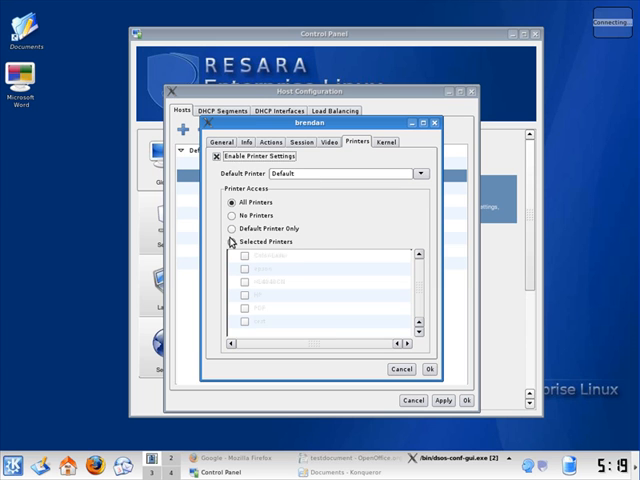
{"action": "left_click", "coordinate": [228, 242]}
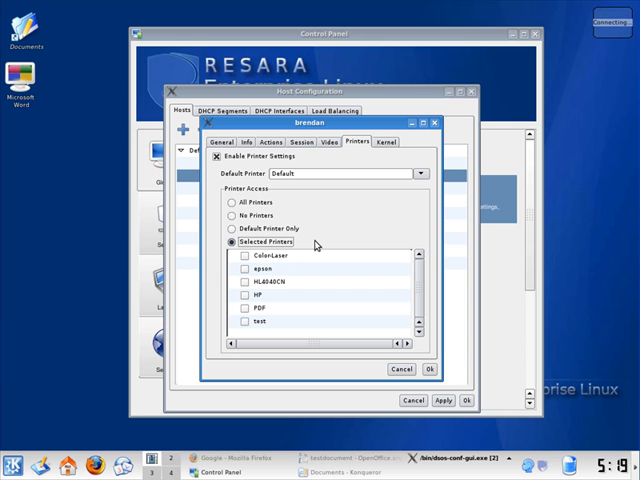
{"action": "left_click", "coordinate": [384, 140]}
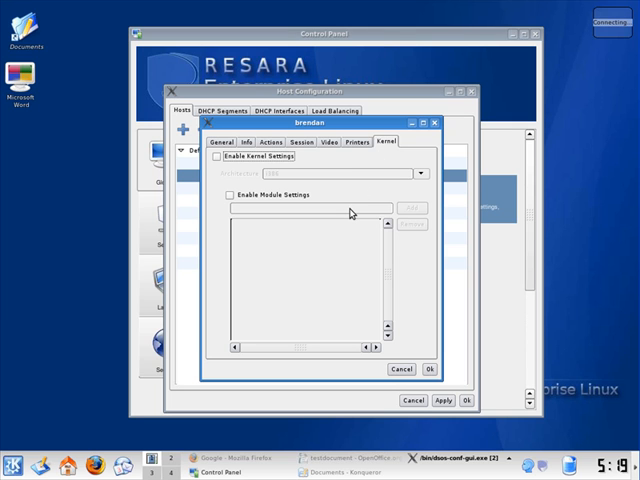
{"action": "mouse_move", "coordinate": [366, 228]}
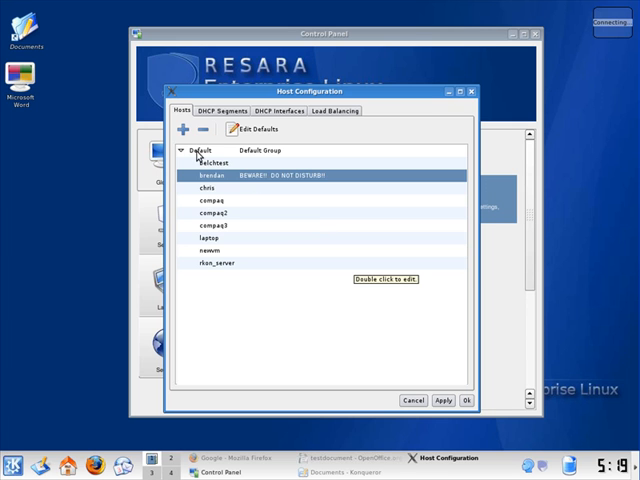
Enable printer settings for the Default group with access limited to Selected Printers, then collapse its host list.
{"action": "double_click", "coordinate": [204, 152]}
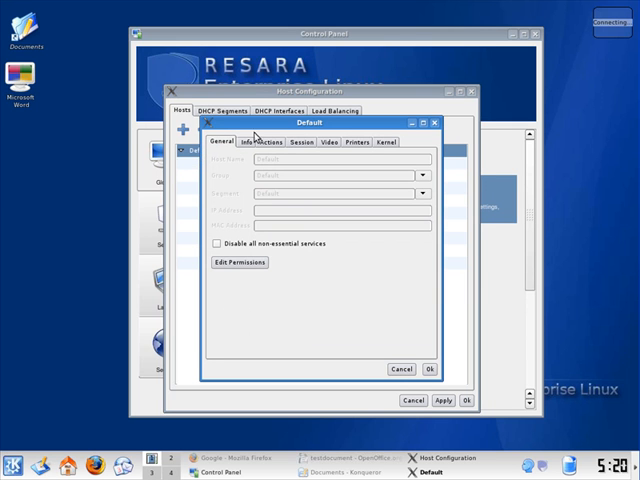
{"action": "left_click", "coordinate": [272, 140]}
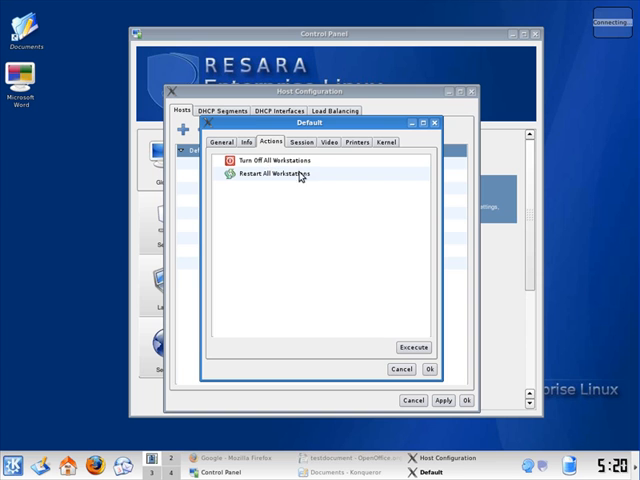
{"action": "left_click", "coordinate": [356, 140]}
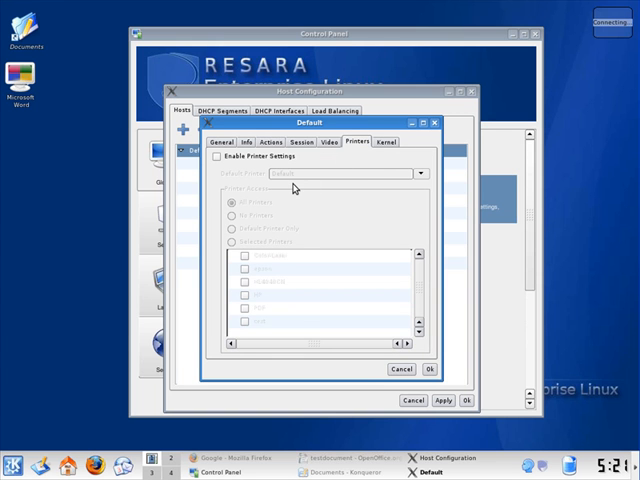
{"action": "left_click", "coordinate": [220, 156]}
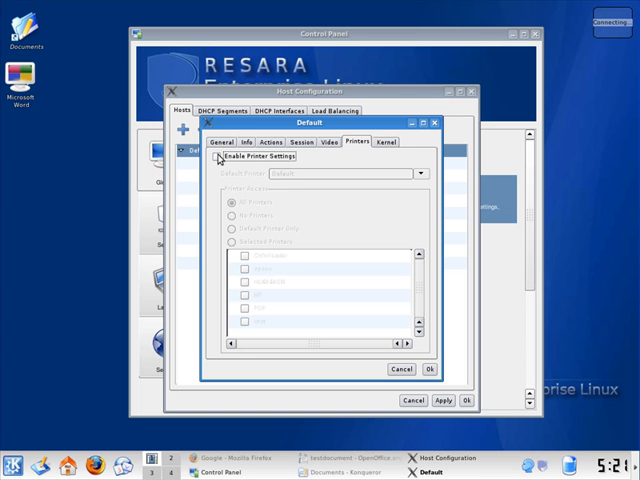
{"action": "left_click", "coordinate": [220, 156]}
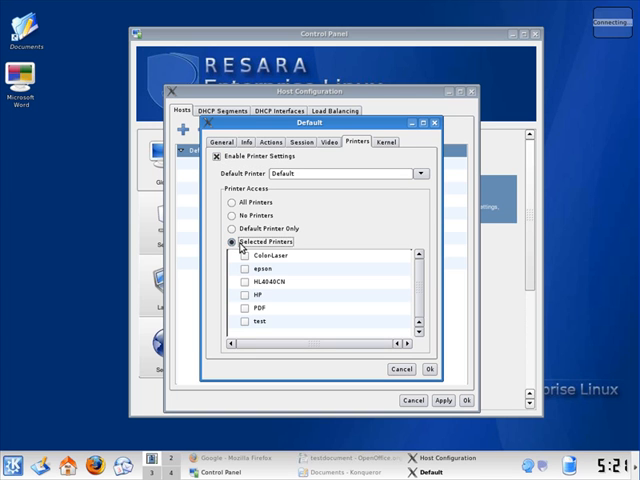
{"action": "left_click", "coordinate": [228, 228]}
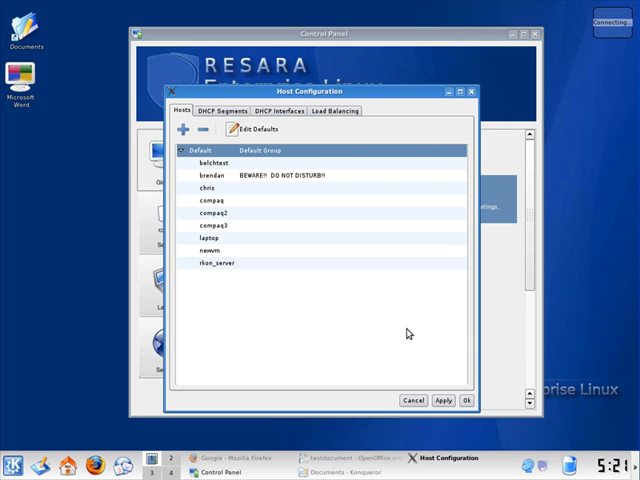
{"action": "left_click", "coordinate": [184, 152]}
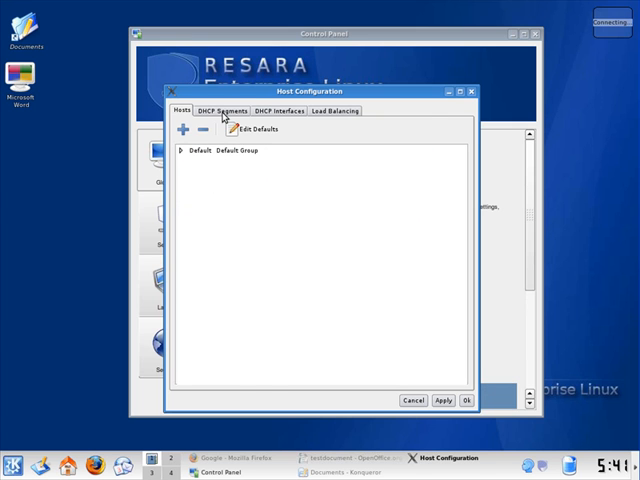
Review the Default DHCP segment (10.0.4.10–10.0.4.254), then show DHCP interfaces listening on all interfaces.
{"action": "left_click", "coordinate": [222, 110]}
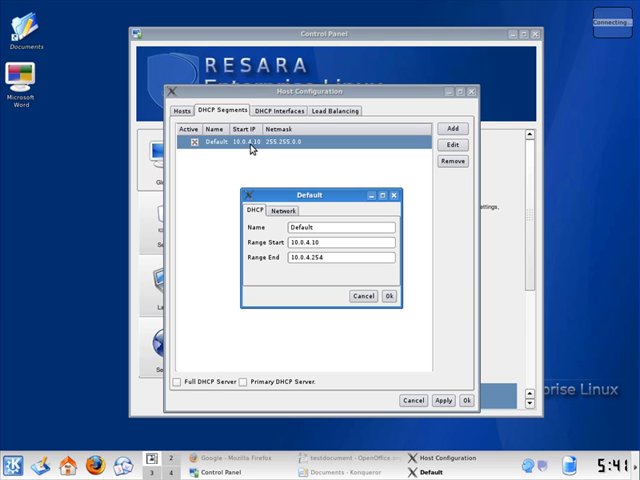
{"action": "left_click", "coordinate": [284, 210]}
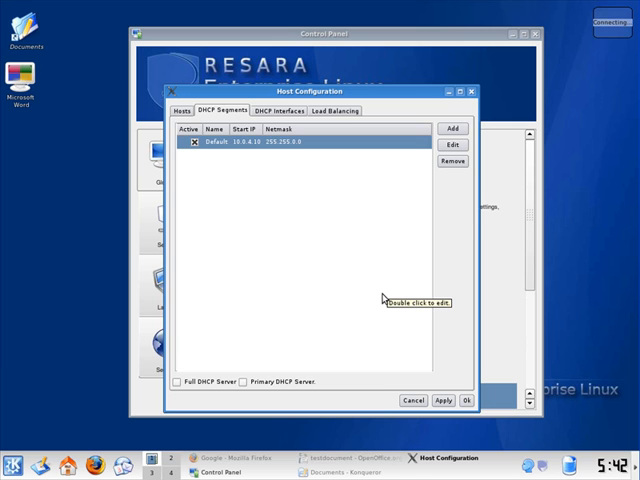
{"action": "left_click", "coordinate": [284, 110]}
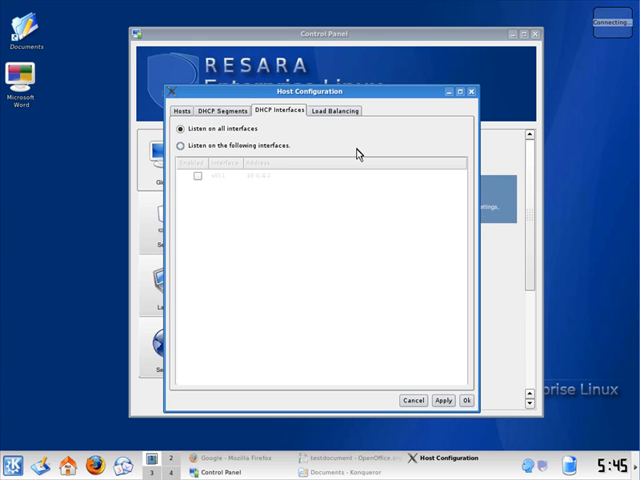
Show the load-balancing list with servers at 10.0.4.1 and 10.0.4.2.
{"action": "left_click", "coordinate": [334, 110]}
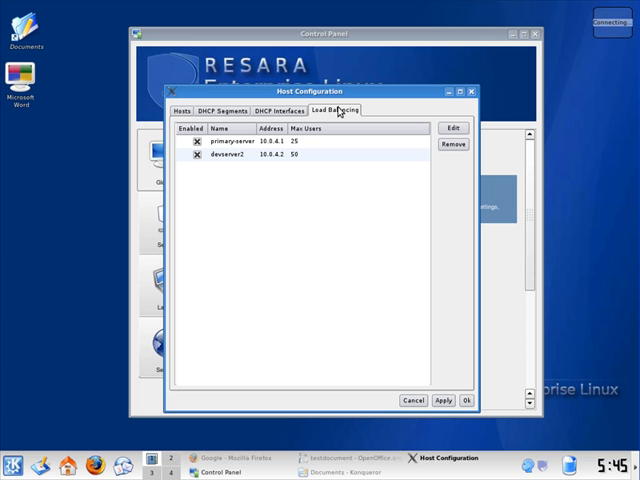
{"action": "mouse_move", "coordinate": [304, 154]}
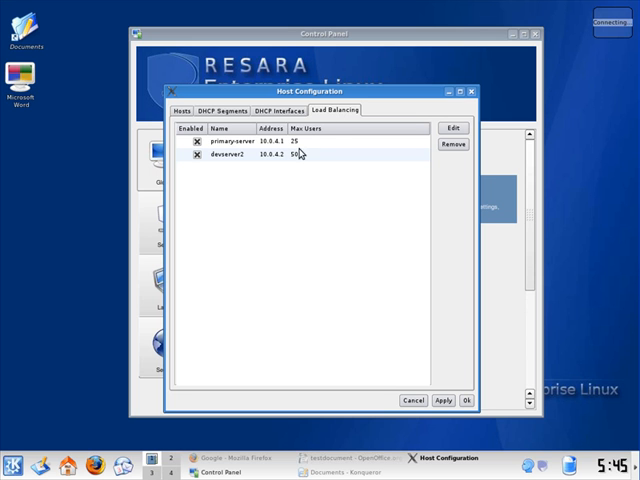